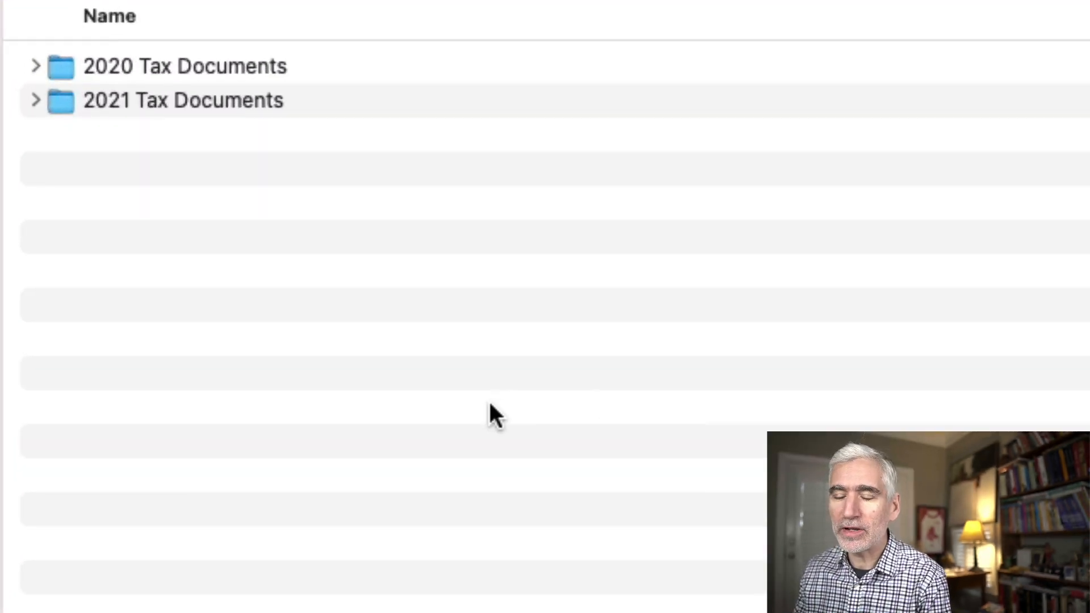
mouse_move(52, 154)
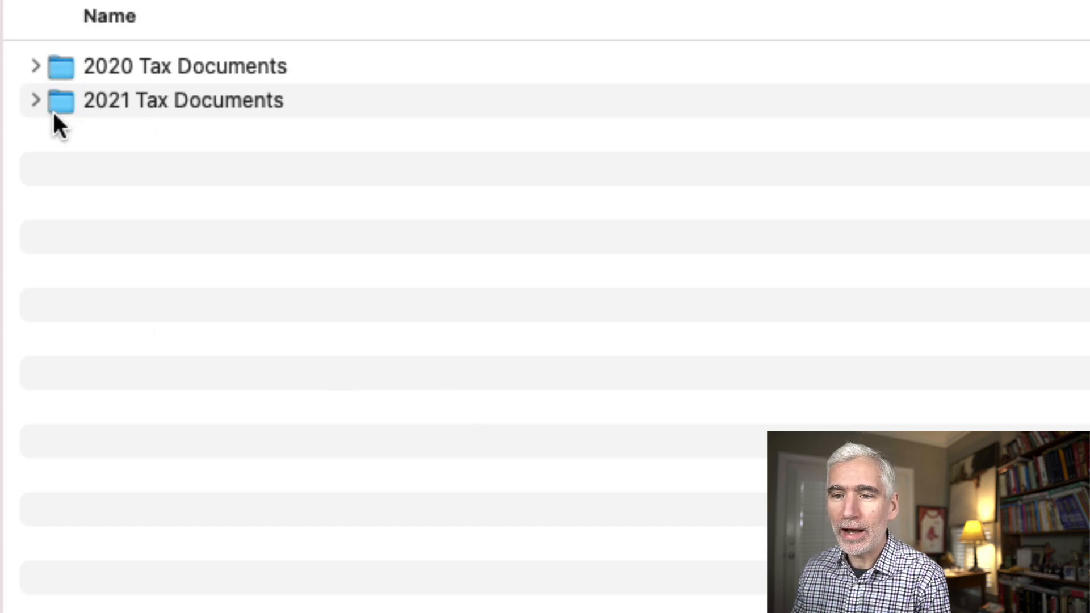
mouse_move(98, 146)
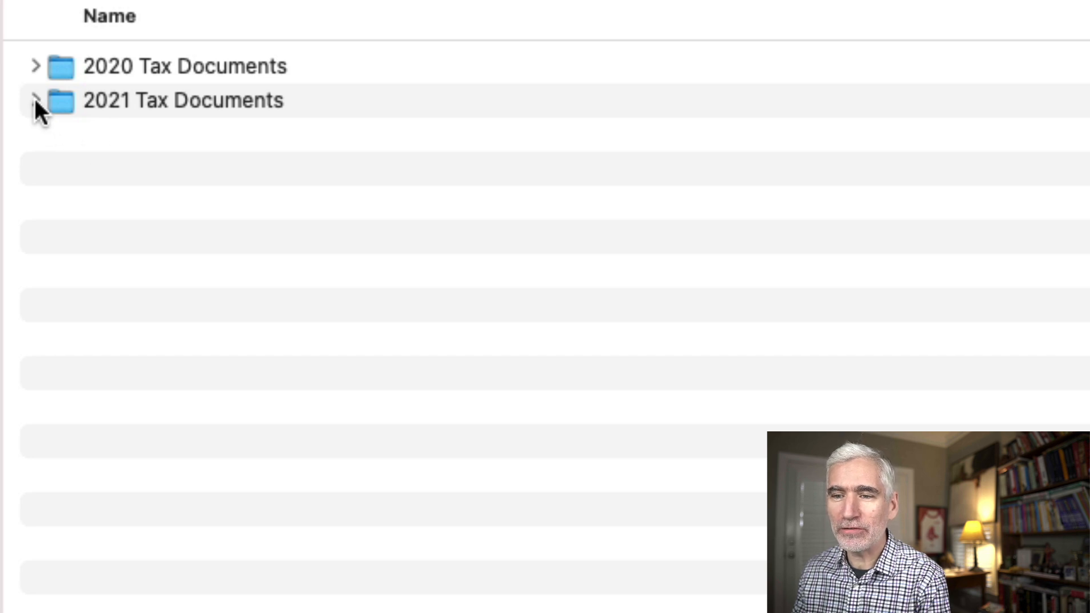
- Expand 2021 Tax Documents, then Income and Banks, revealing Banks, Investments and W2/1099
click(35, 101)
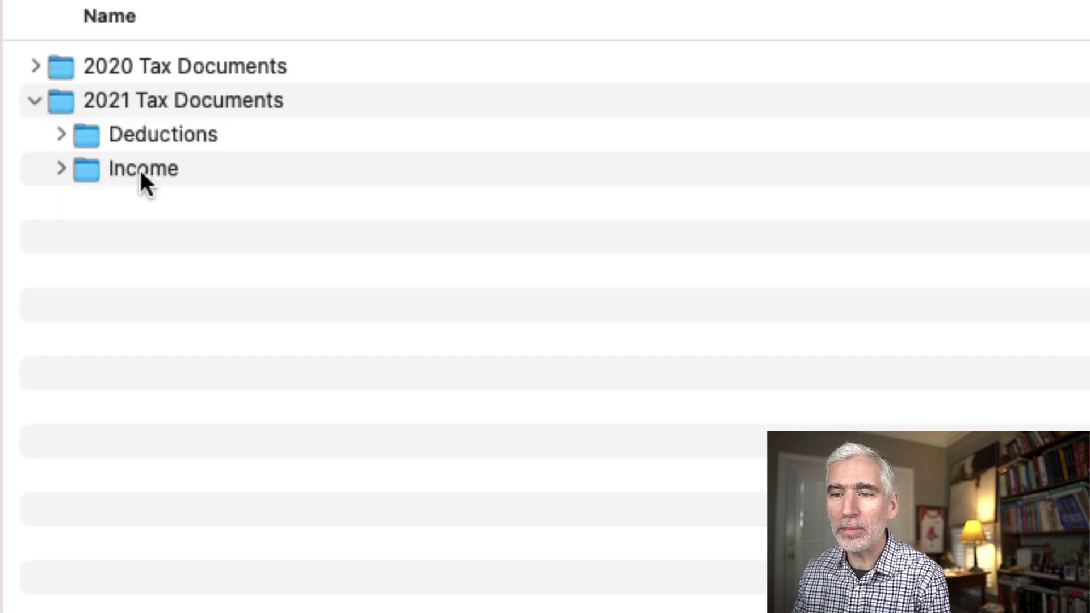
mouse_move(122, 249)
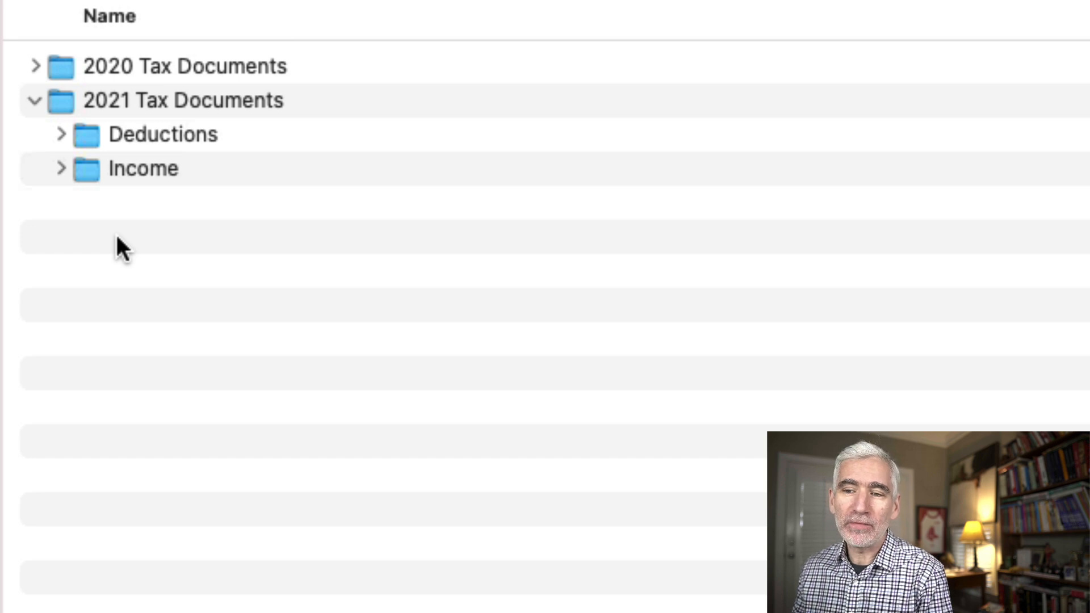
mouse_move(66, 174)
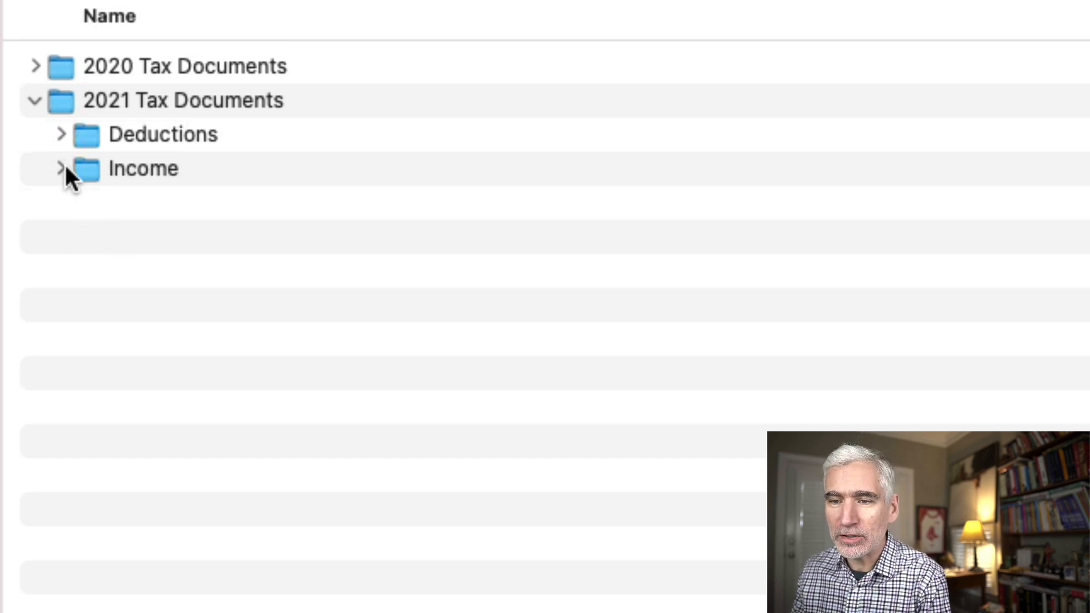
click(60, 168)
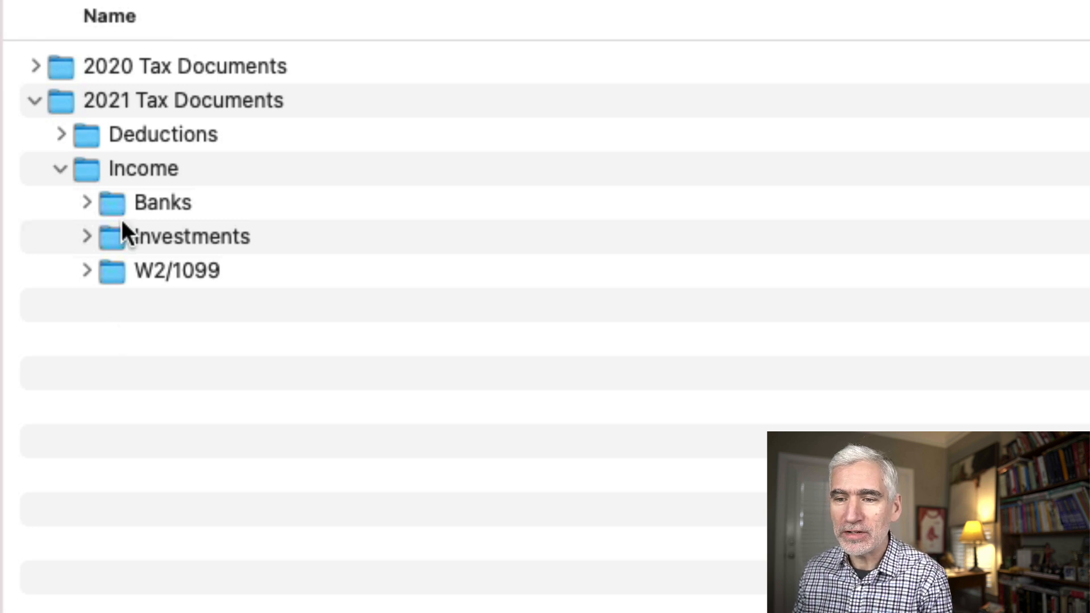
click(86, 202)
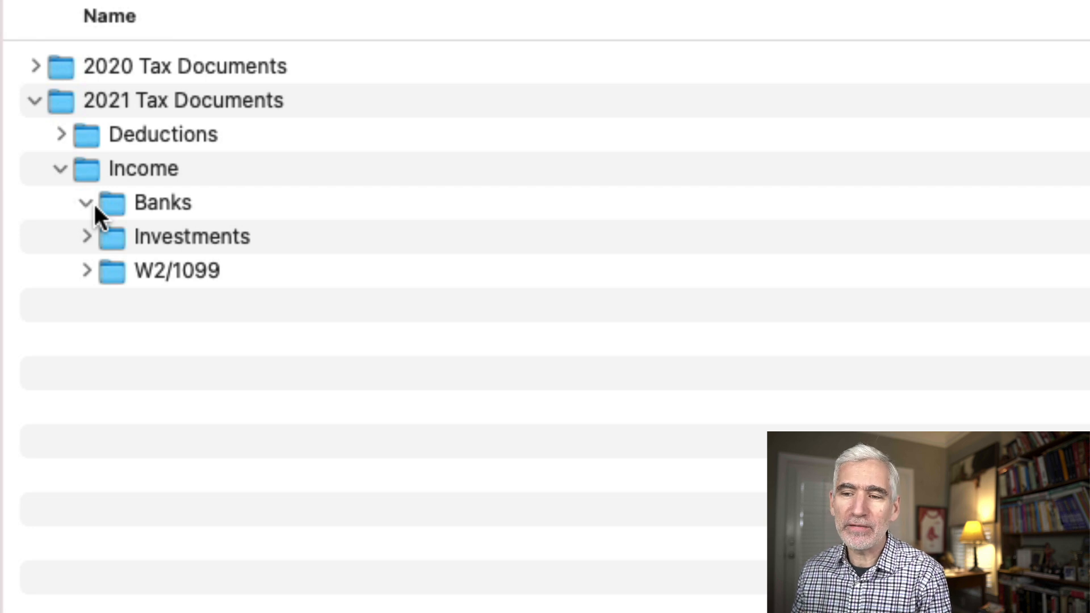
mouse_move(94, 209)
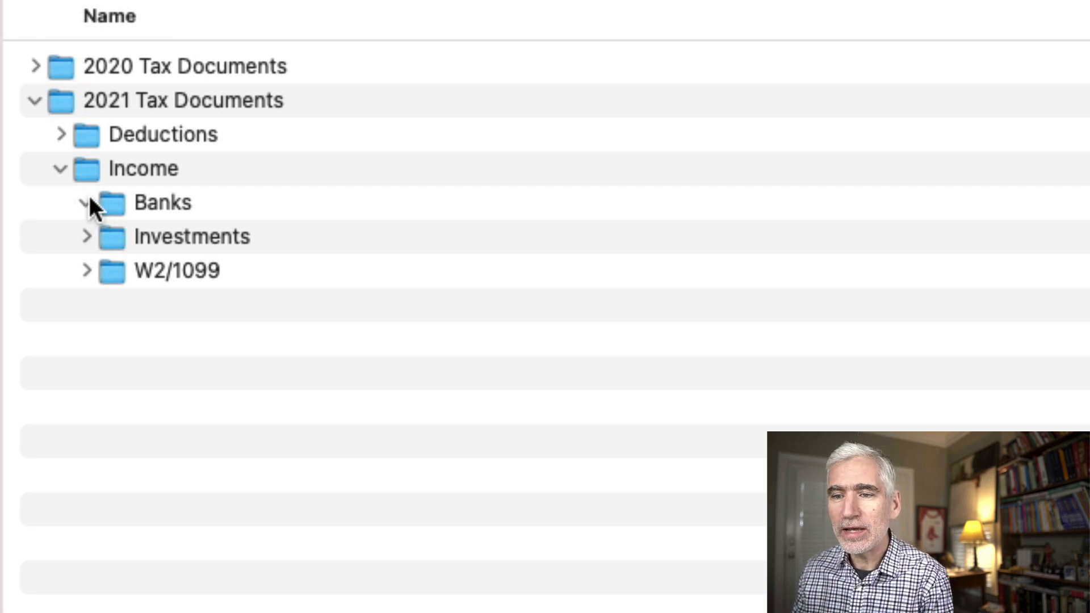
- Expand Deductions to show Car Taxes, Charitable Contributions, Mortgage and State/Local Taxes
click(60, 134)
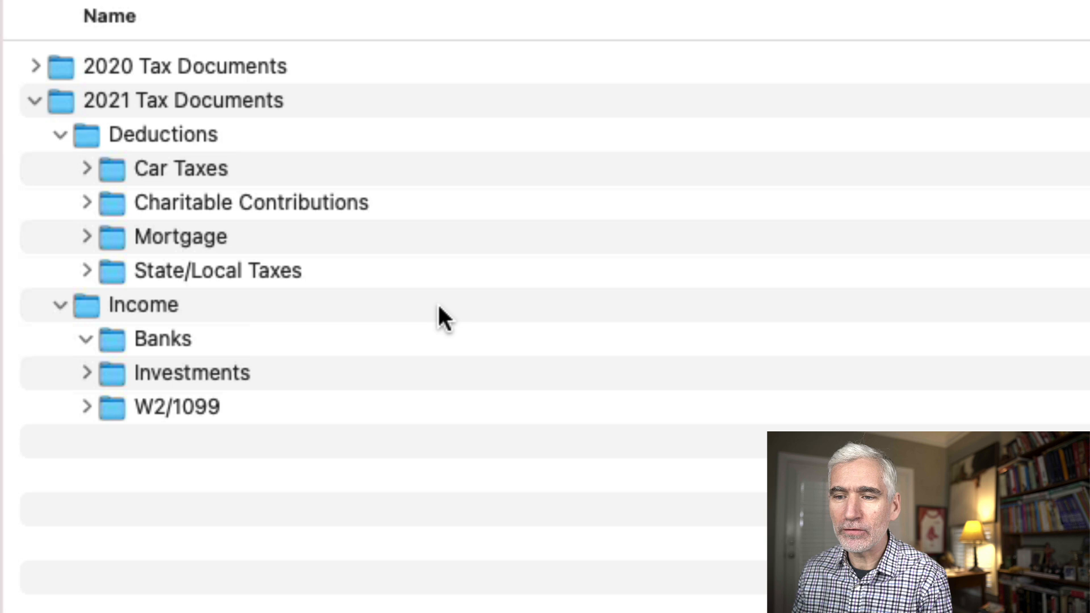
mouse_move(187, 188)
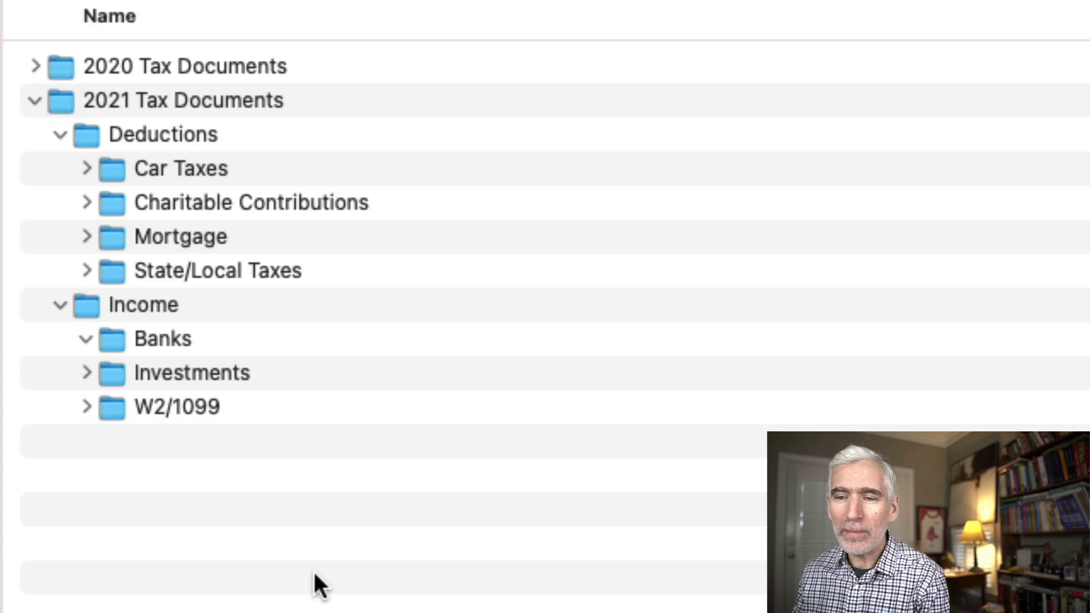
mouse_move(396, 393)
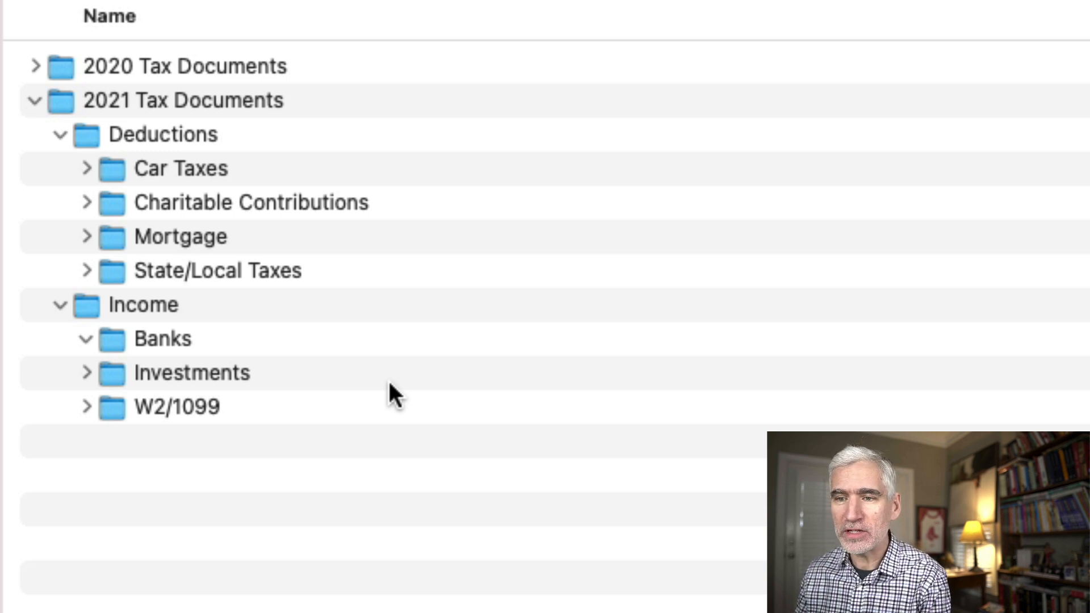
- Collapse 2021 Tax Documents and expand 2020 Tax Documents in its place
click(36, 101)
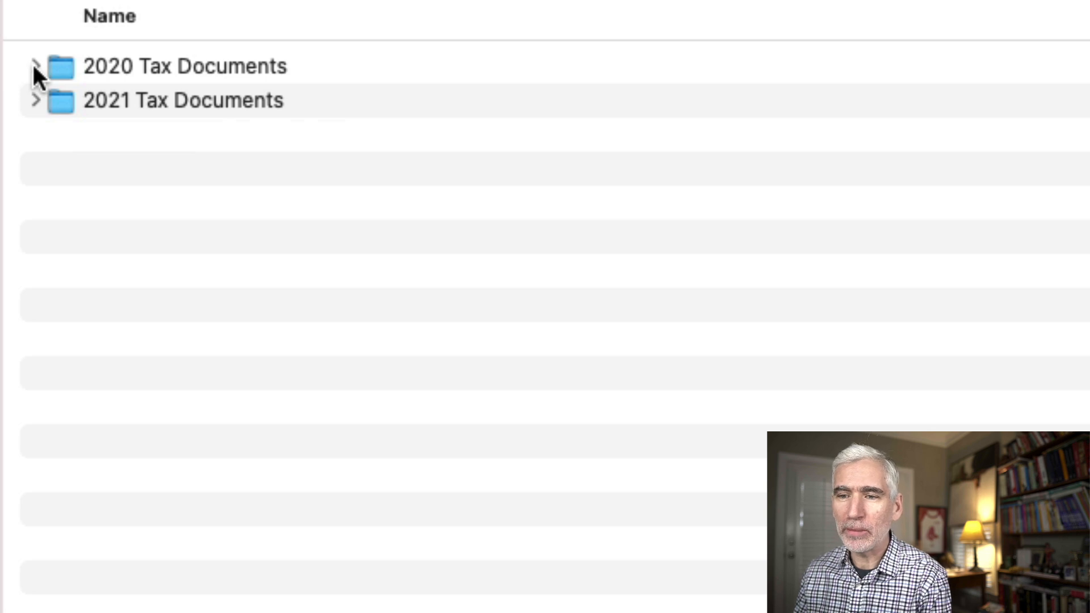
click(37, 66)
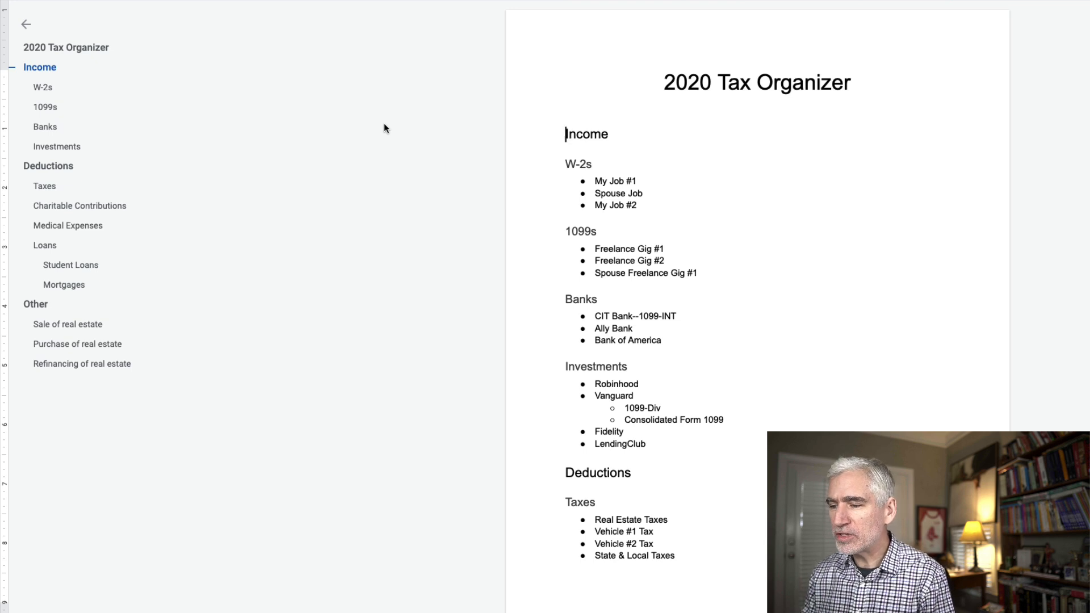
mouse_move(587, 144)
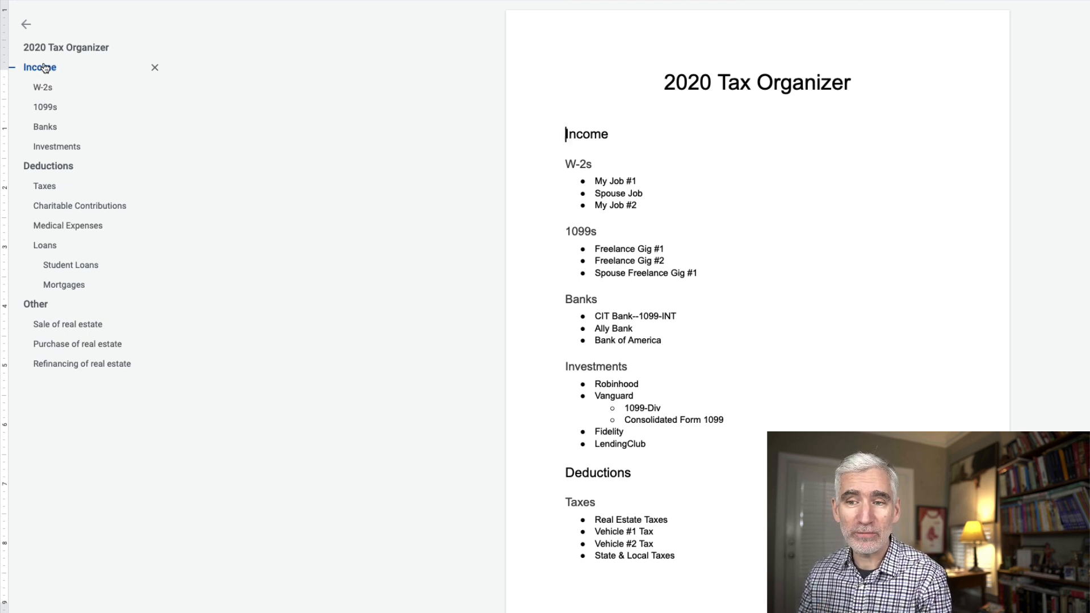
click(79, 206)
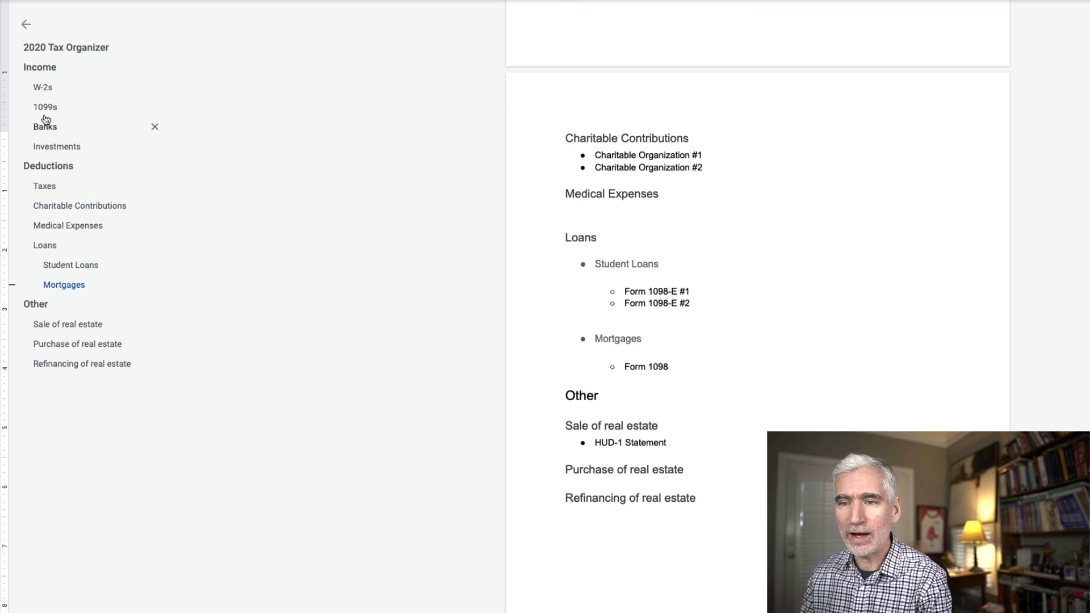
click(39, 67)
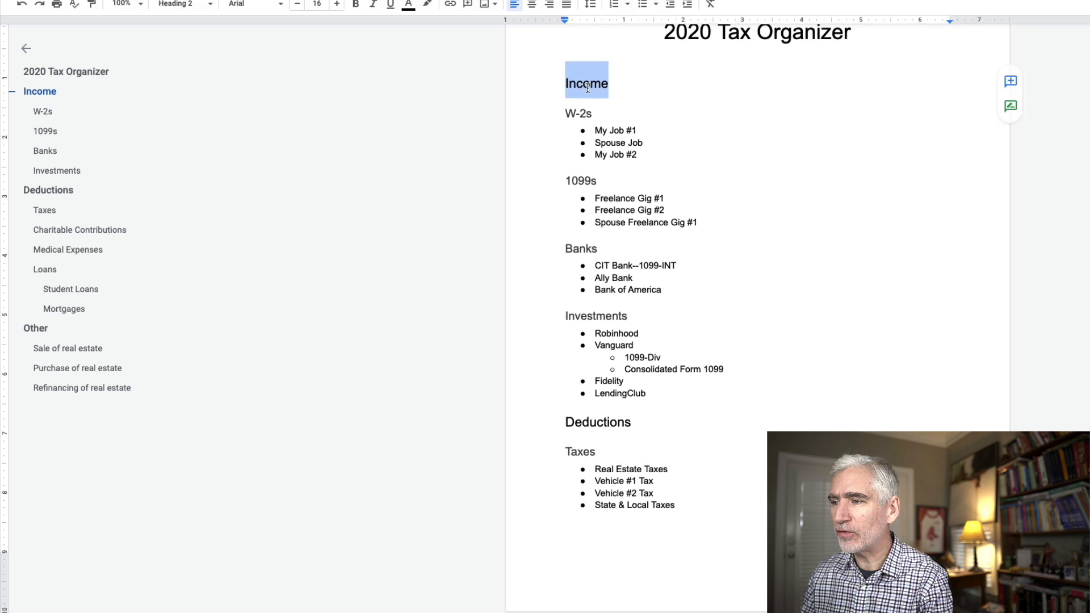
click(179, 12)
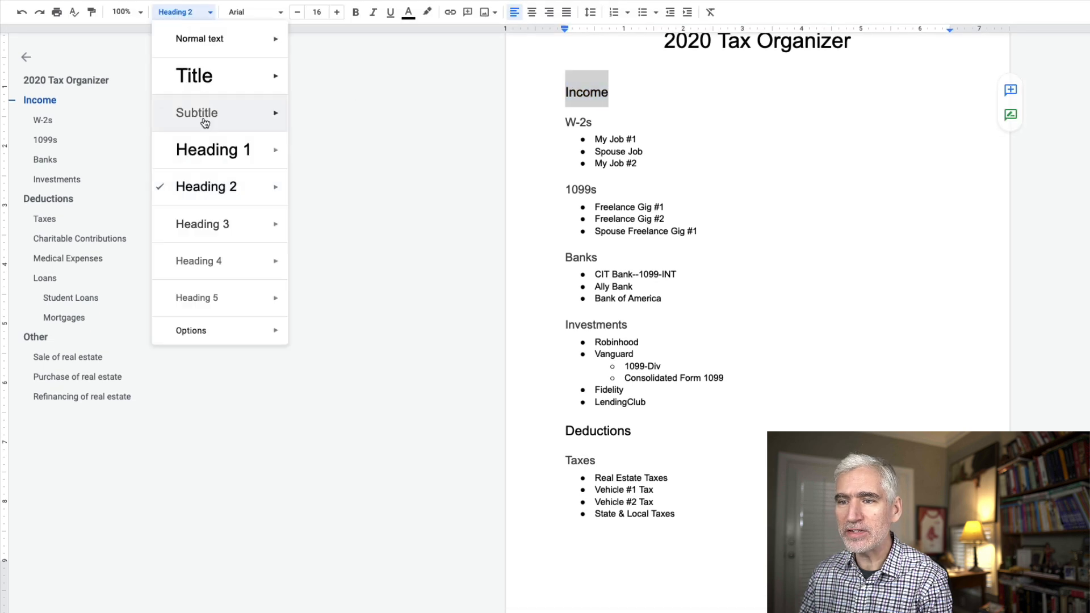
click(203, 223)
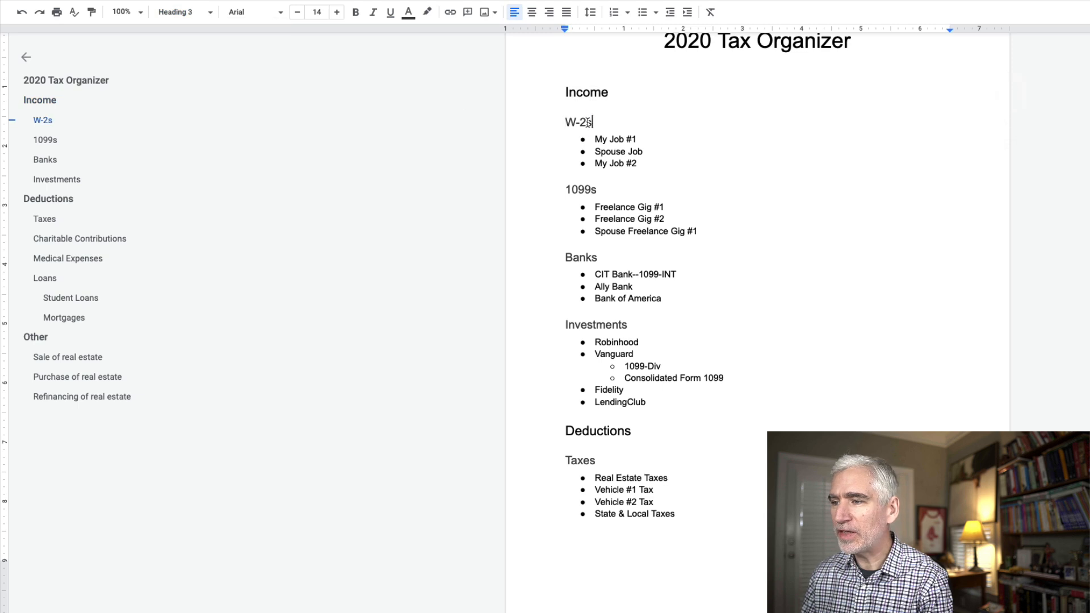
double_click(578, 121)
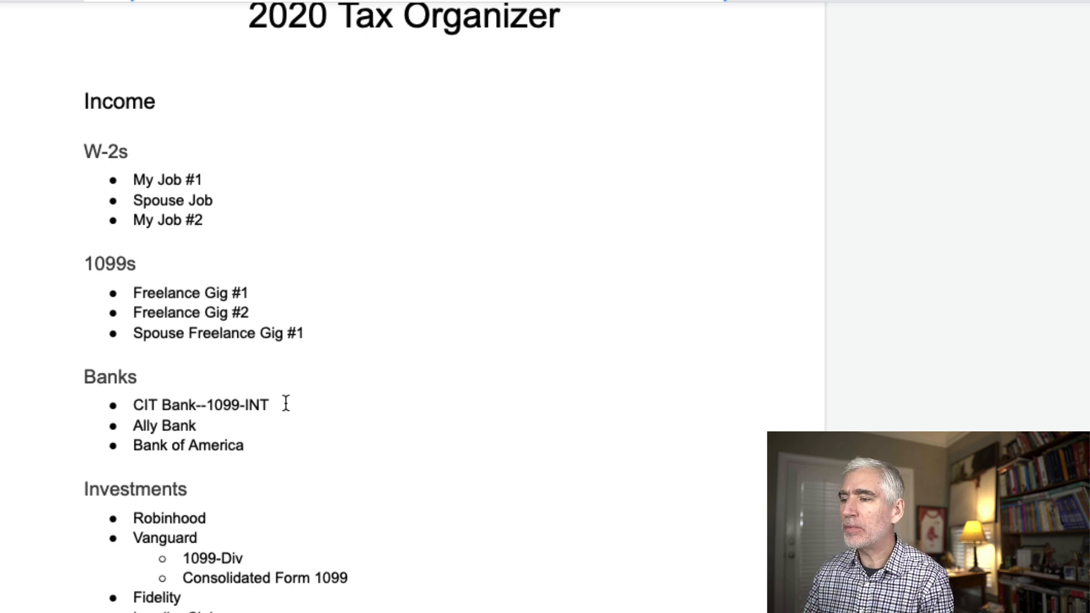
scroll(down, 3)
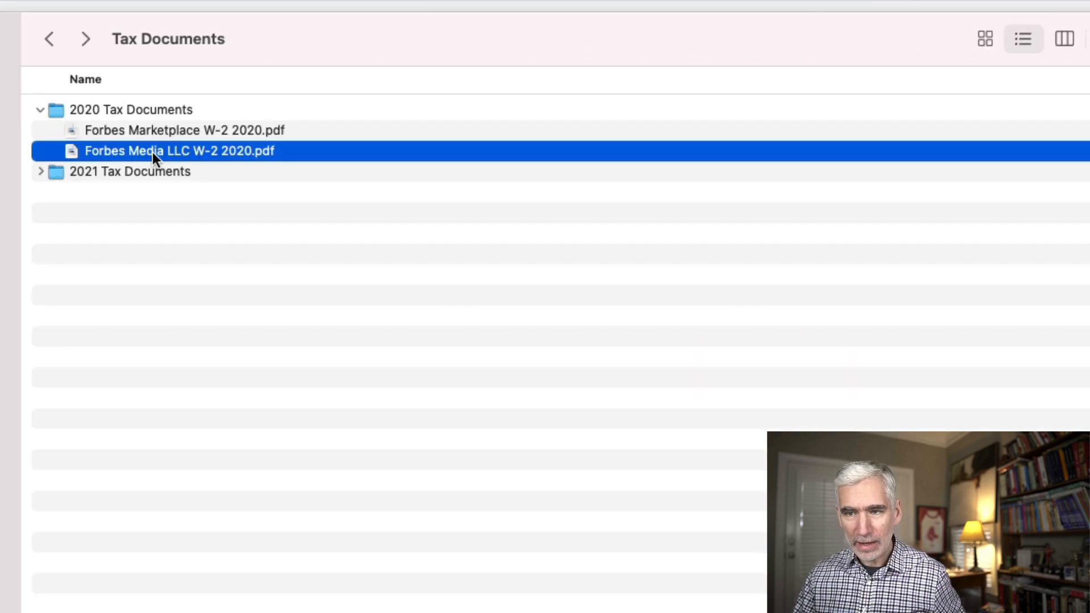
- Copy the Dropbox link for Forbes Media LLC W-2 2020.pdf from its context menu
right_click(179, 151)
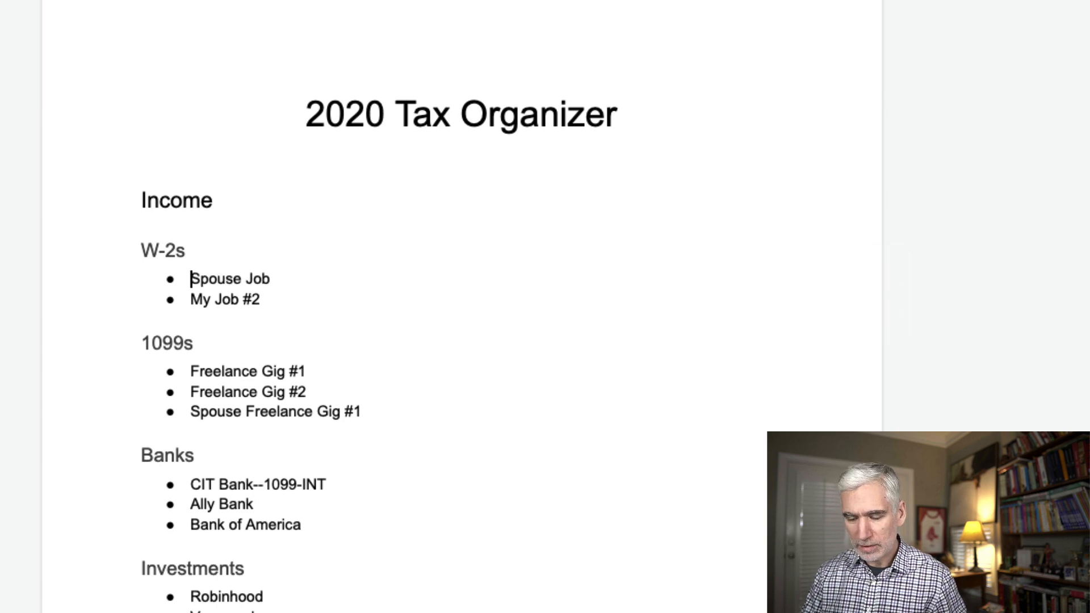
- Enter 'Forbes Media LLC' as the first W-2s bullet above Spouse Job and My Job #2
text(Forbes Media LLC)
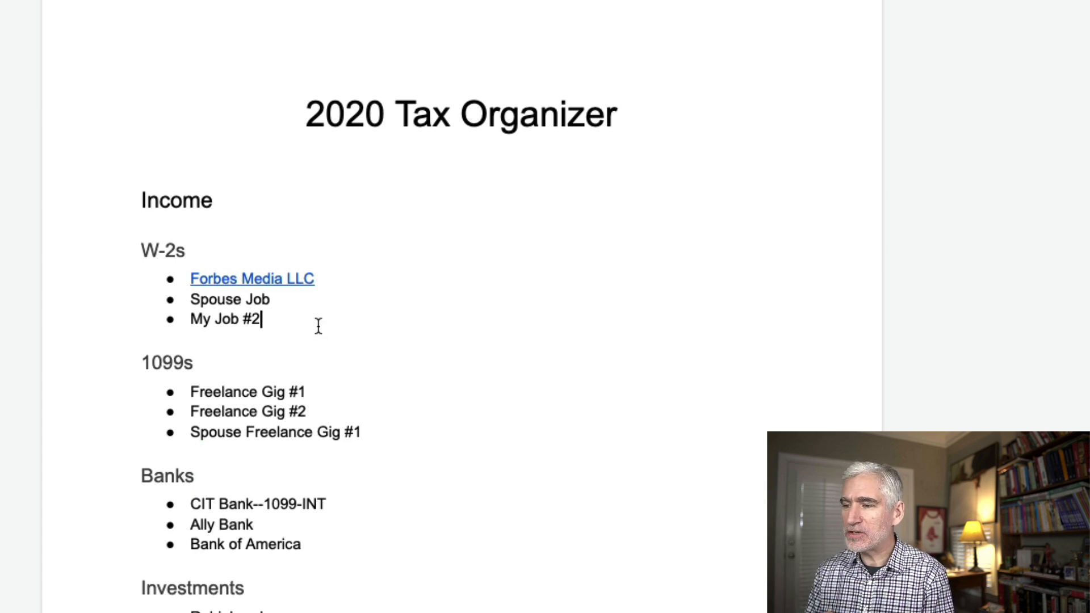
mouse_move(291, 280)
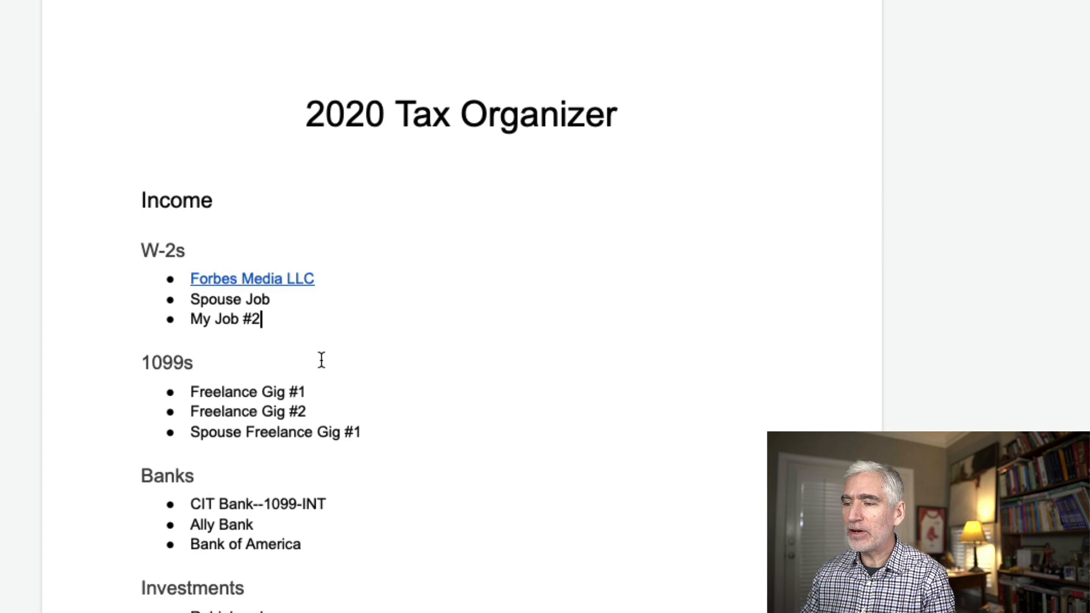
scroll(down, 3)
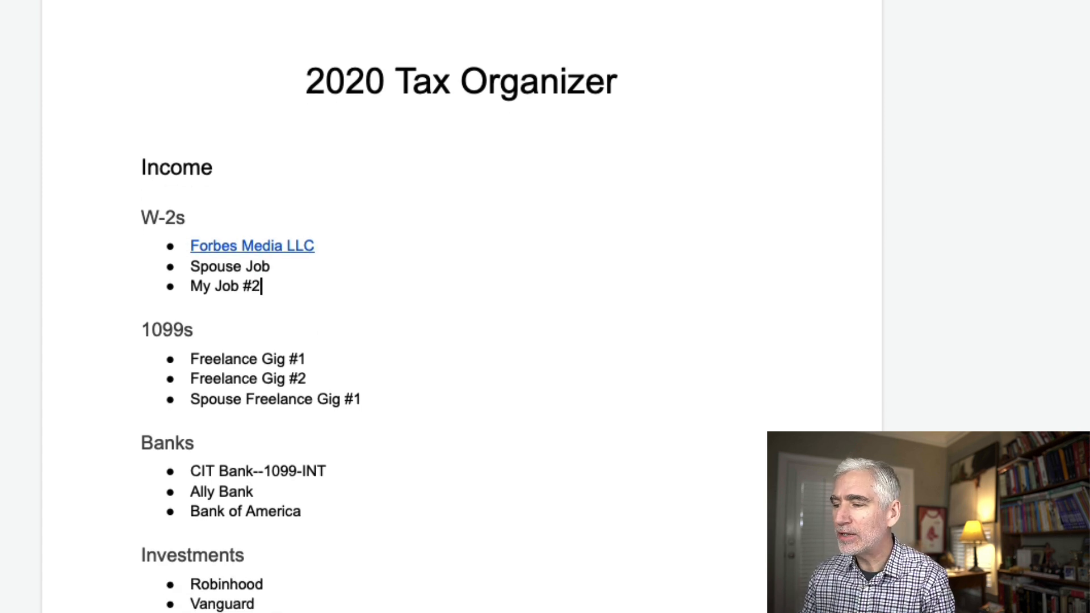
scroll(down, 3)
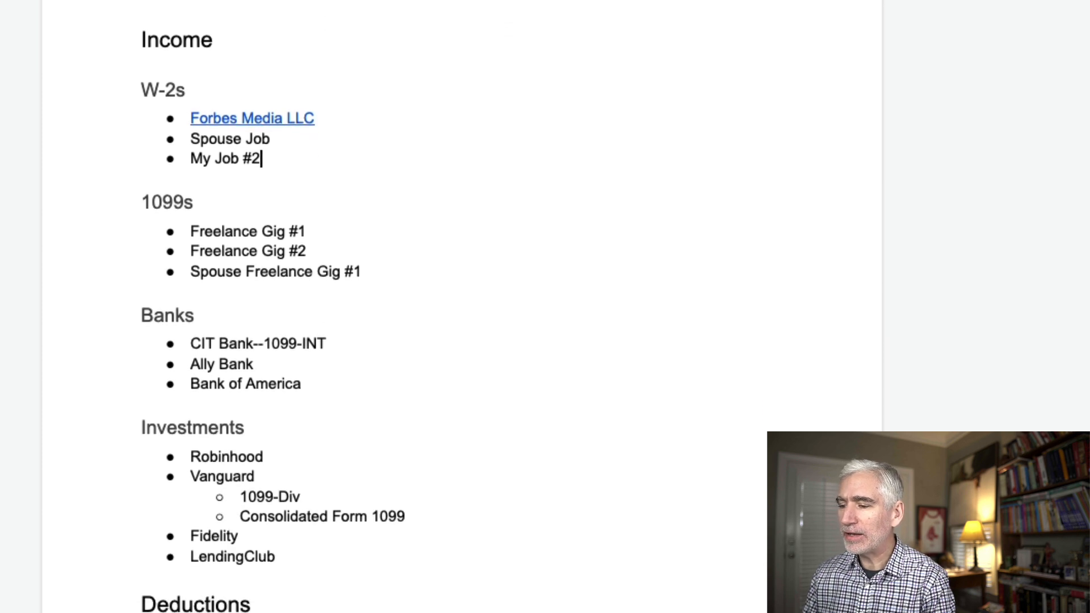
scroll(down, 3)
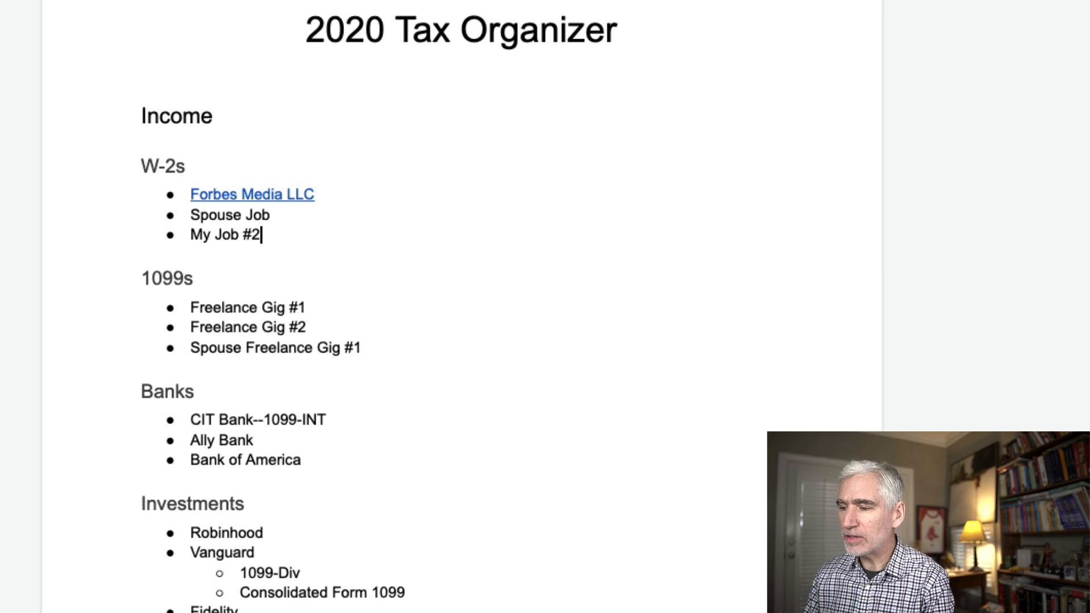
scroll(down, 3)
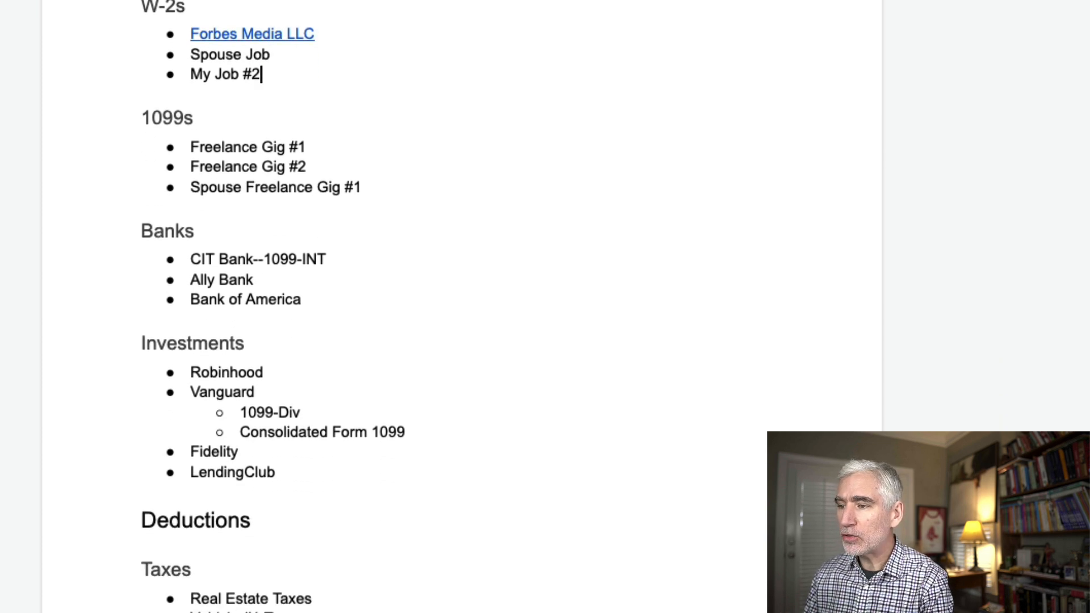
scroll(down, 3)
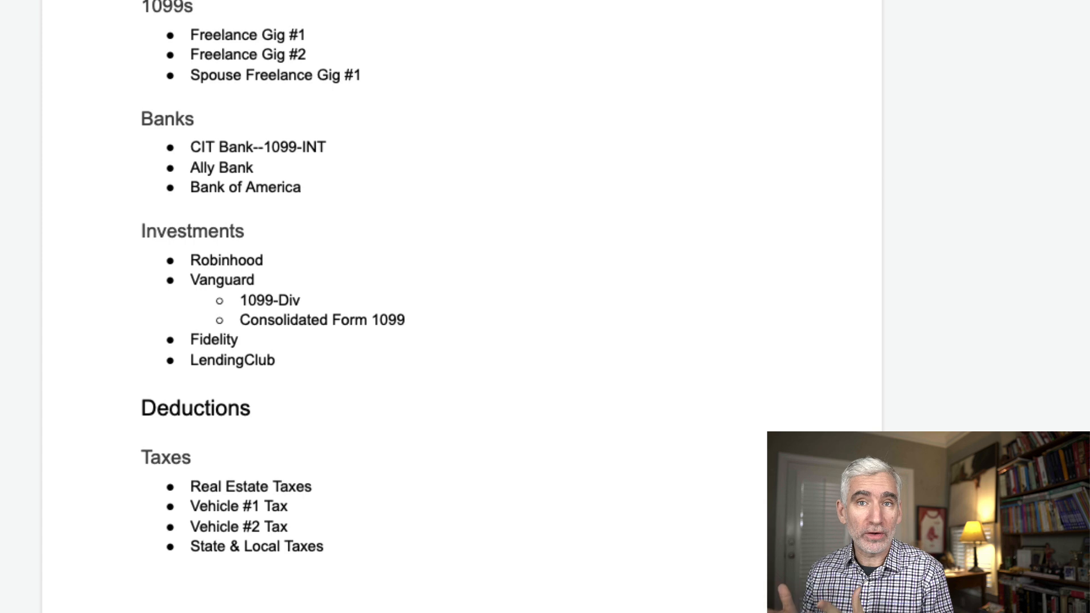
scroll(down, 3)
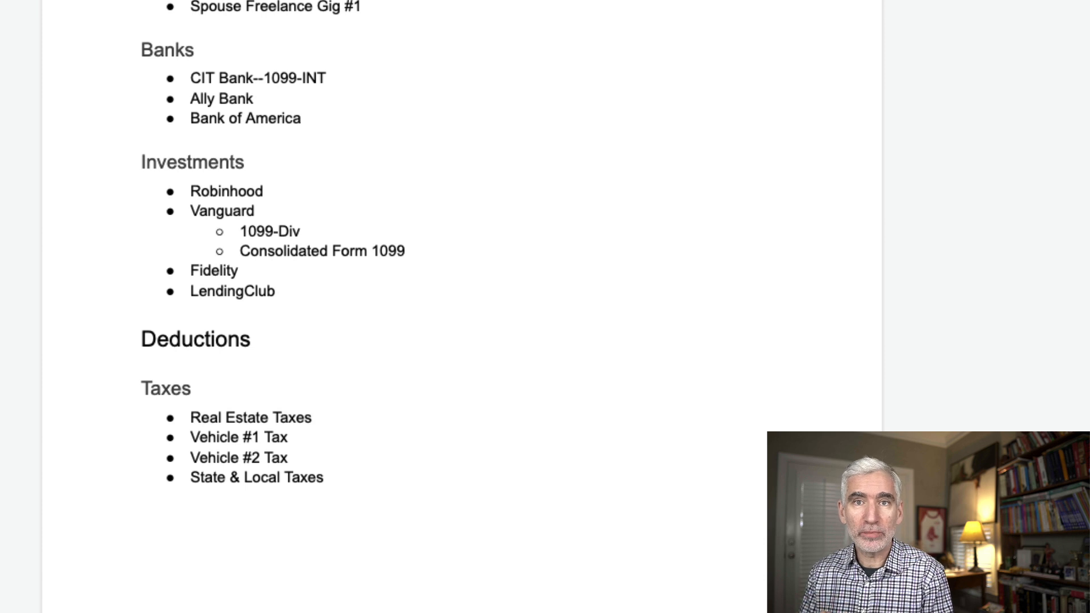